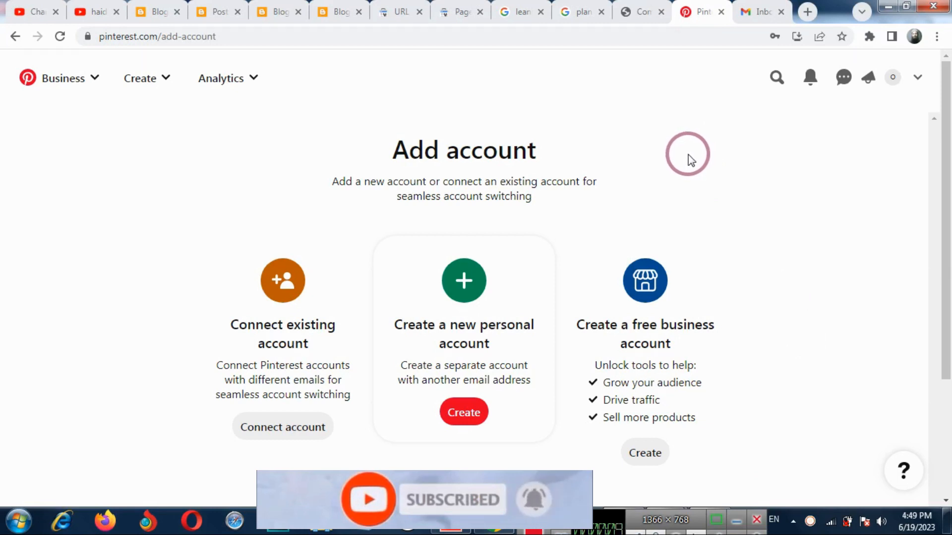
mouse_move(919, 78)
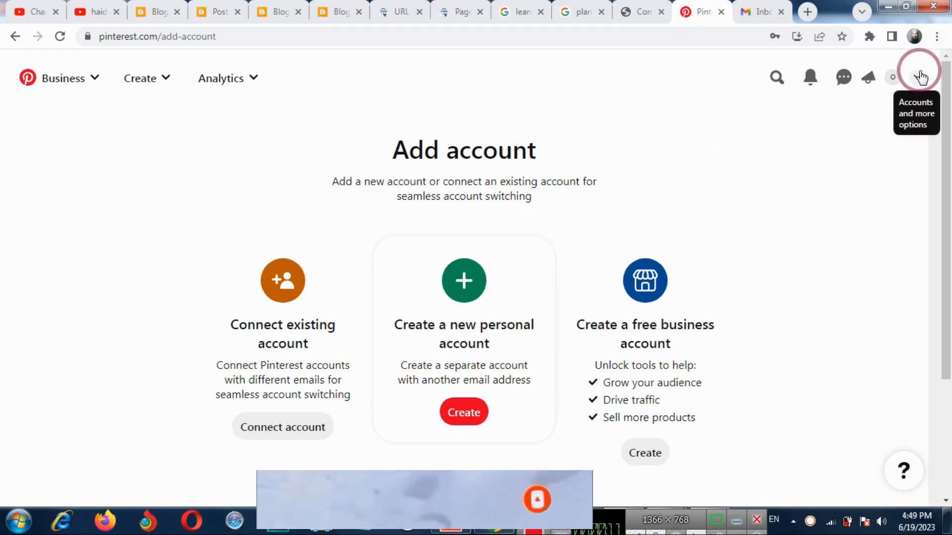
- Bring up the add-another-account sign-in form from the accounts menu
left_click(917, 78)
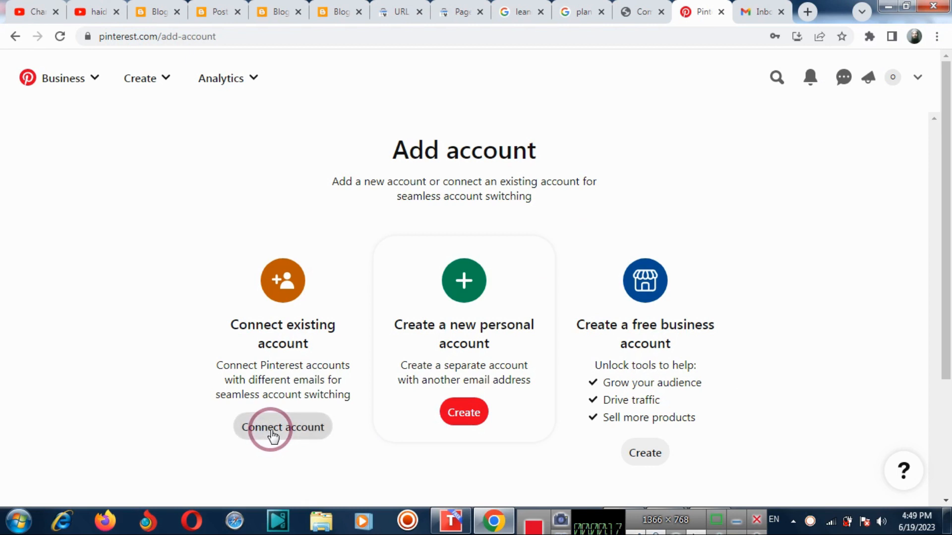
left_click(282, 428)
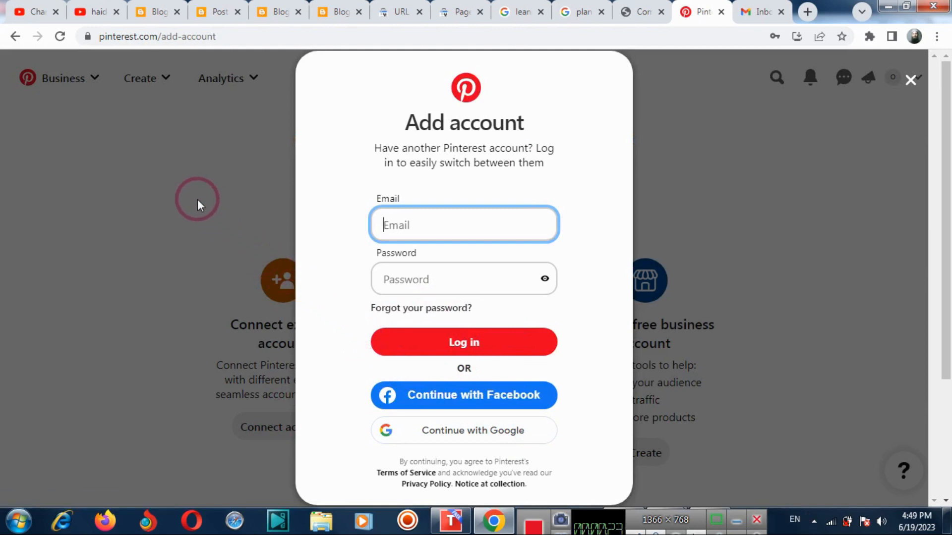
left_click(912, 79)
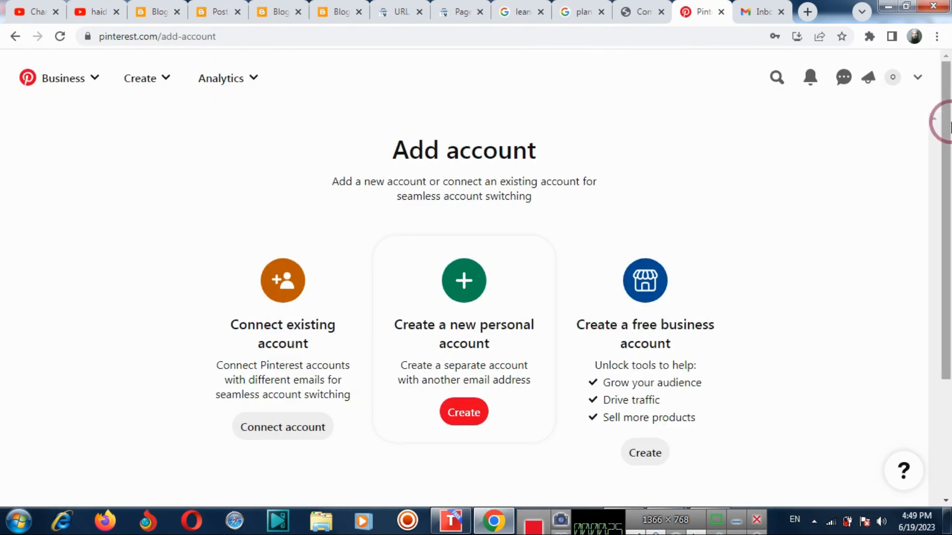
left_click(917, 78)
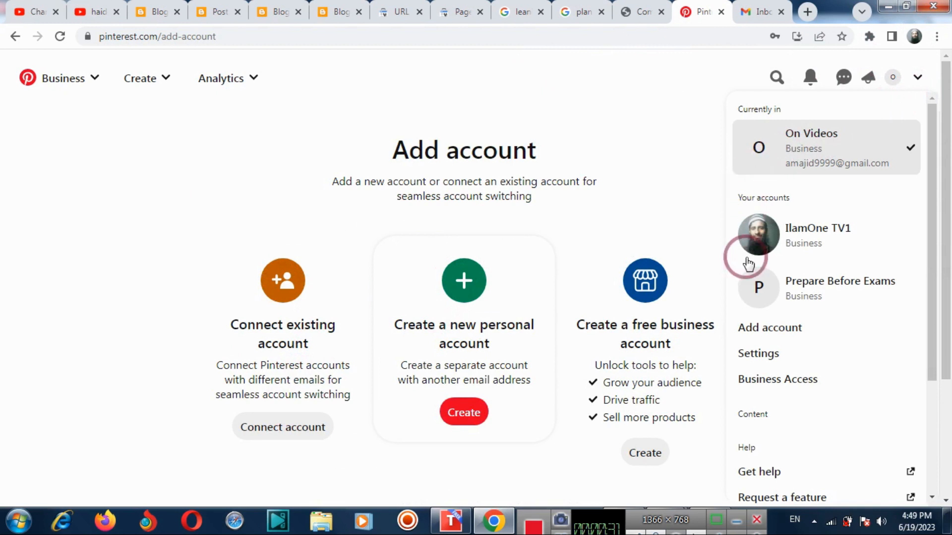
mouse_move(770, 327)
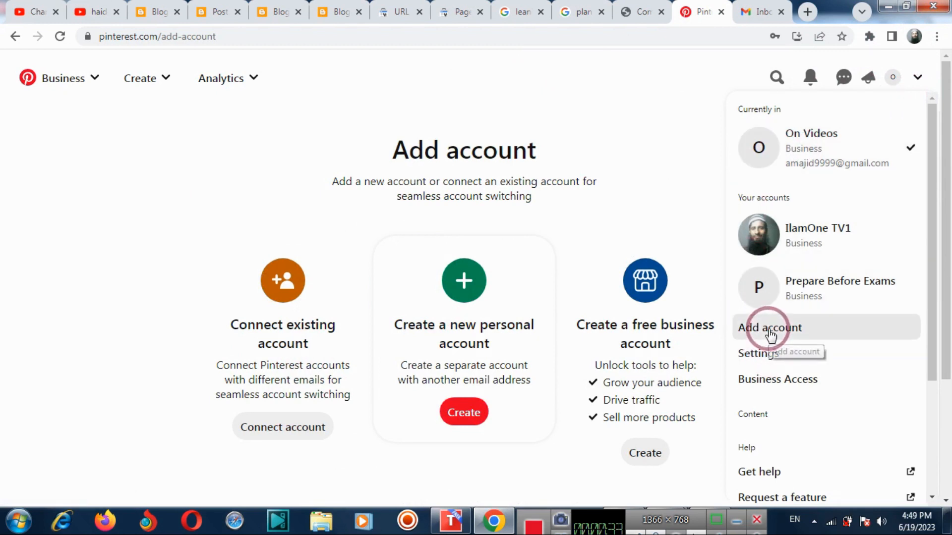
left_click(647, 168)
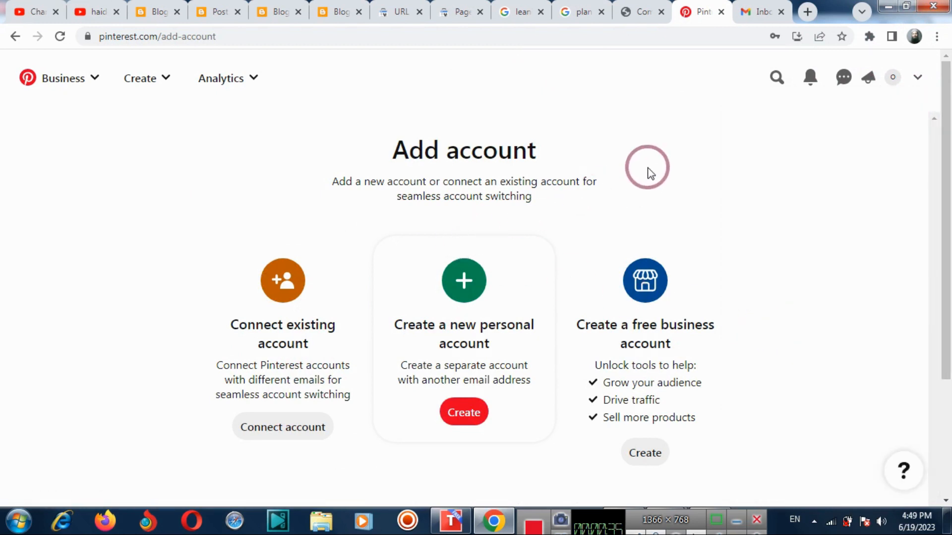
mouse_move(376, 151)
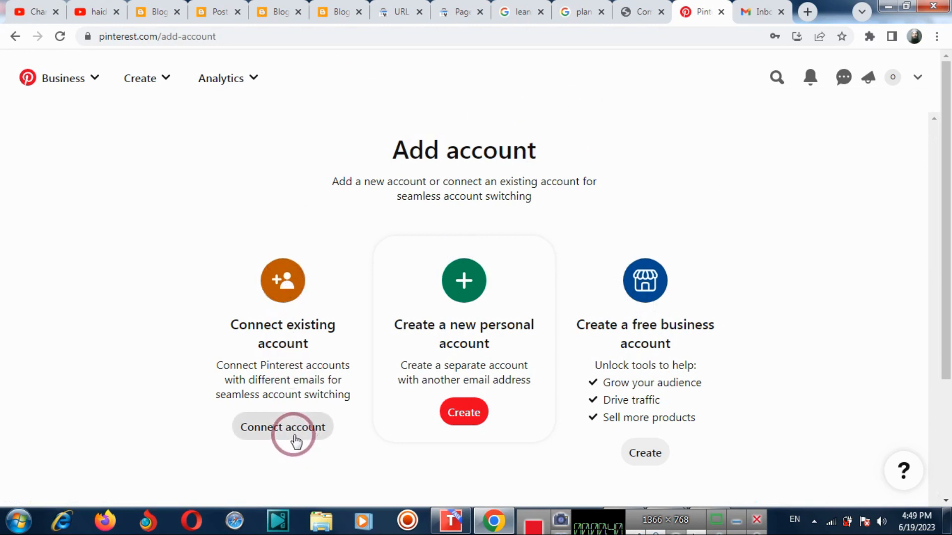
left_click(282, 427)
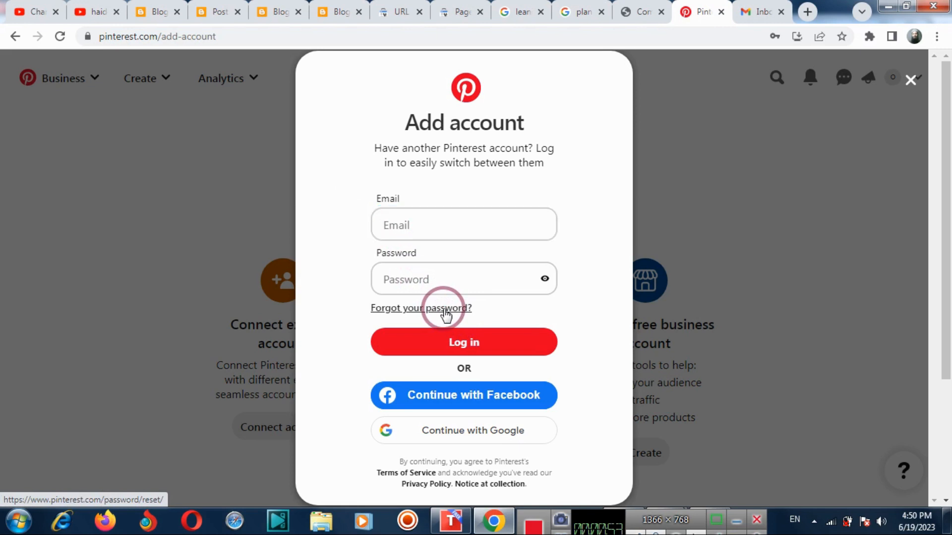
- Try the forgotten-password account search, then return to the add-account page
left_click(421, 307)
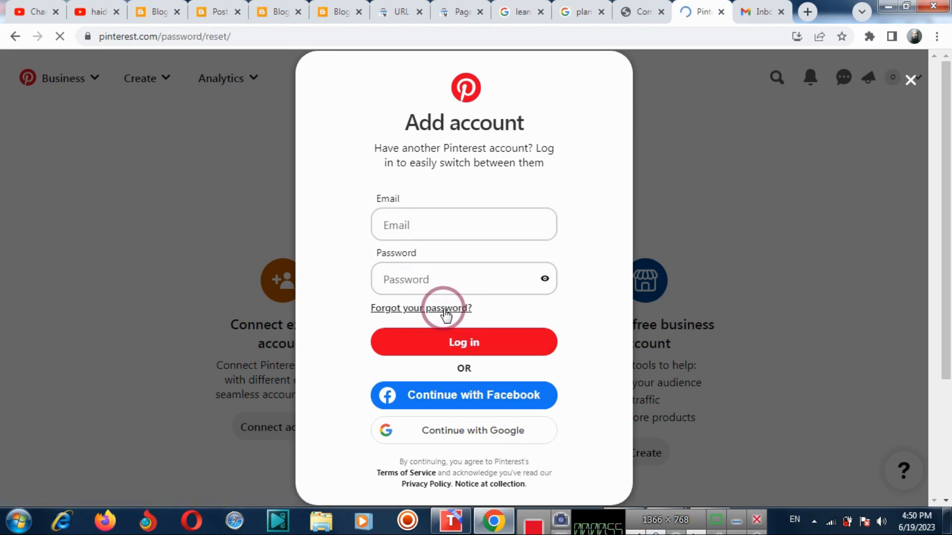
left_click(421, 307)
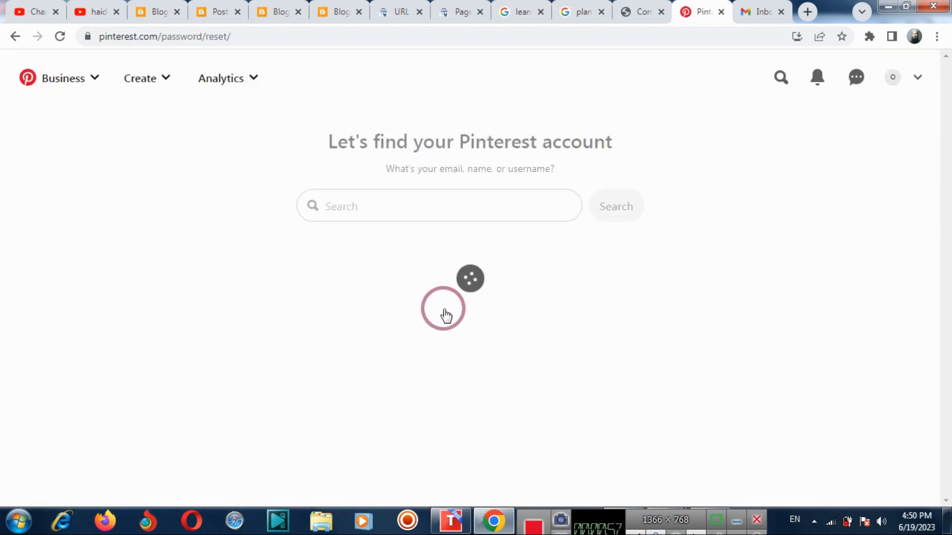
left_click(439, 205)
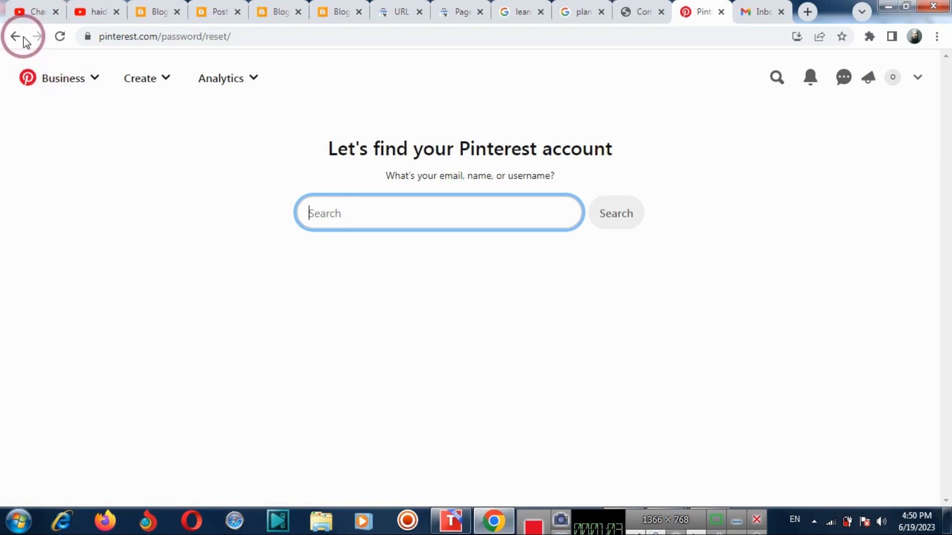
left_click(16, 36)
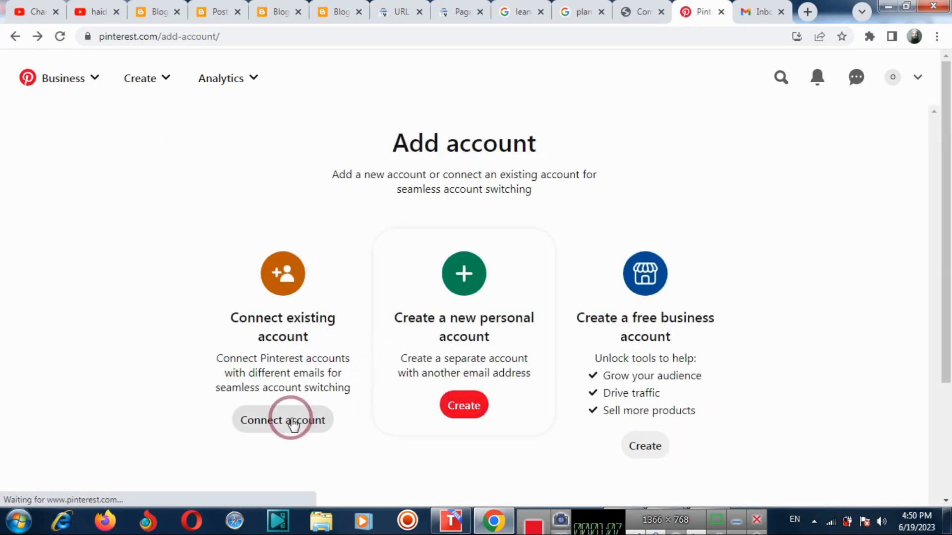
left_click(282, 420)
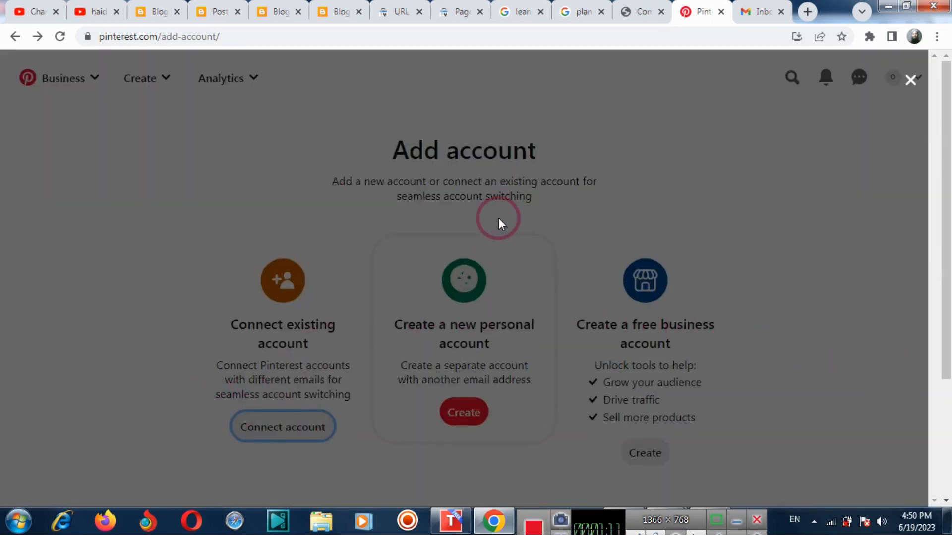
left_click(282, 426)
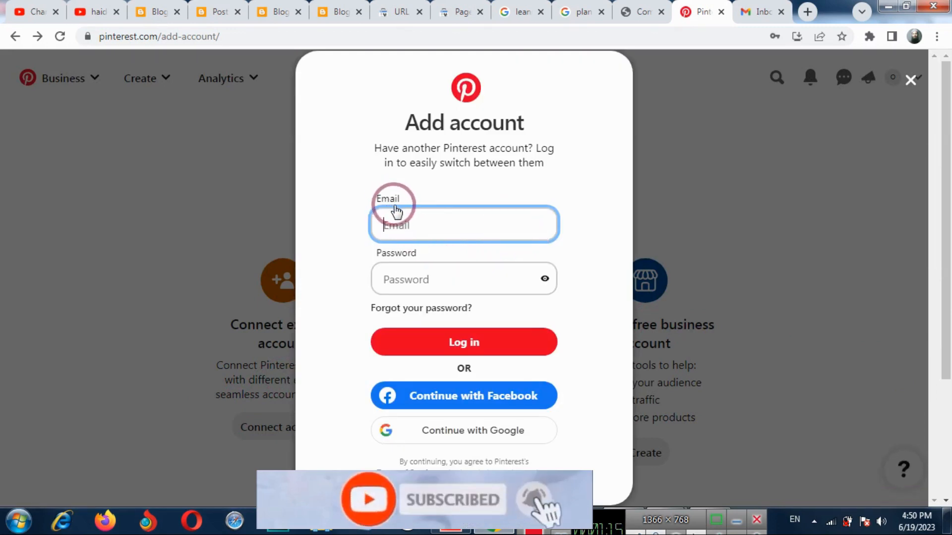
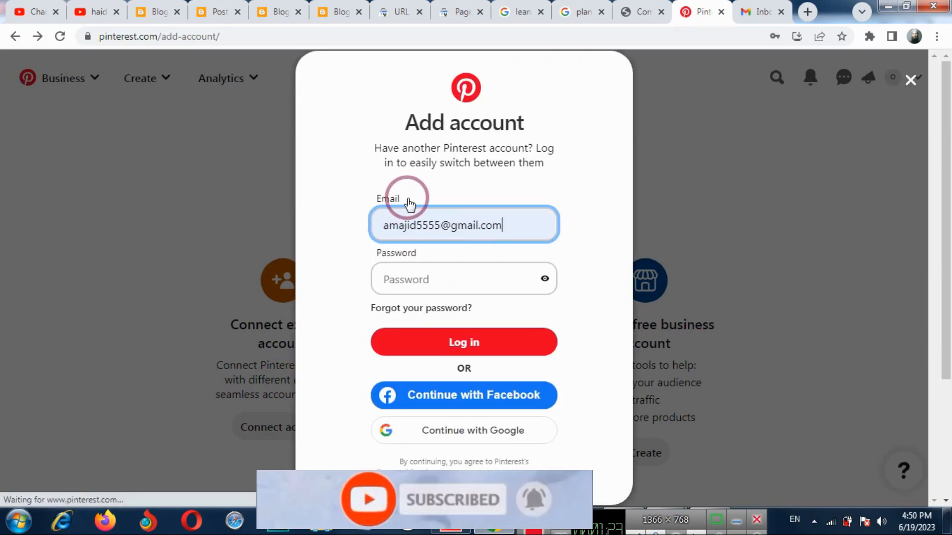
mouse_move(340, 245)
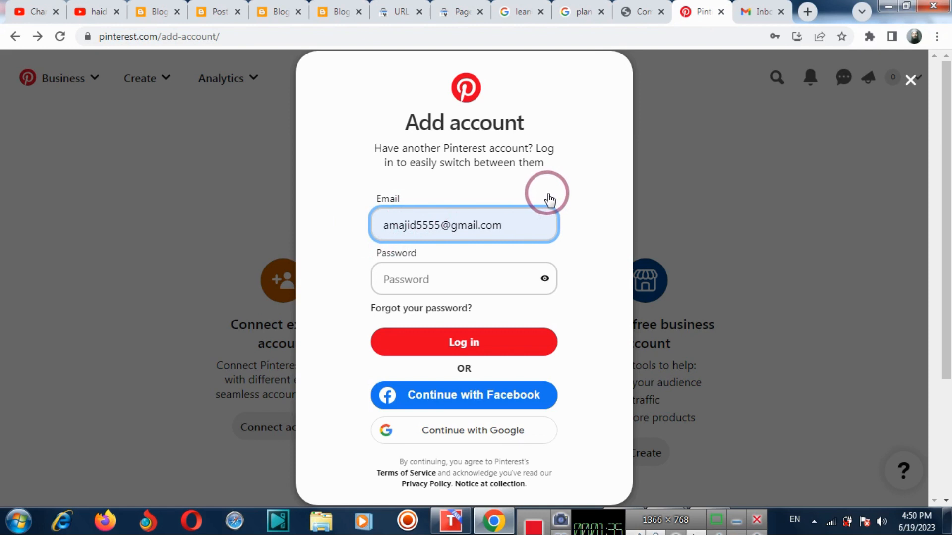
mouse_move(421, 317)
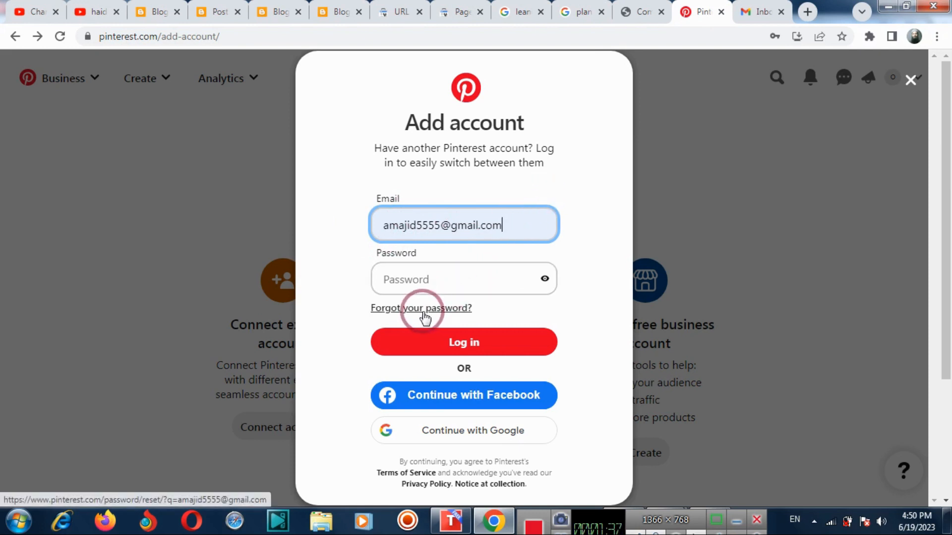
left_click(421, 308)
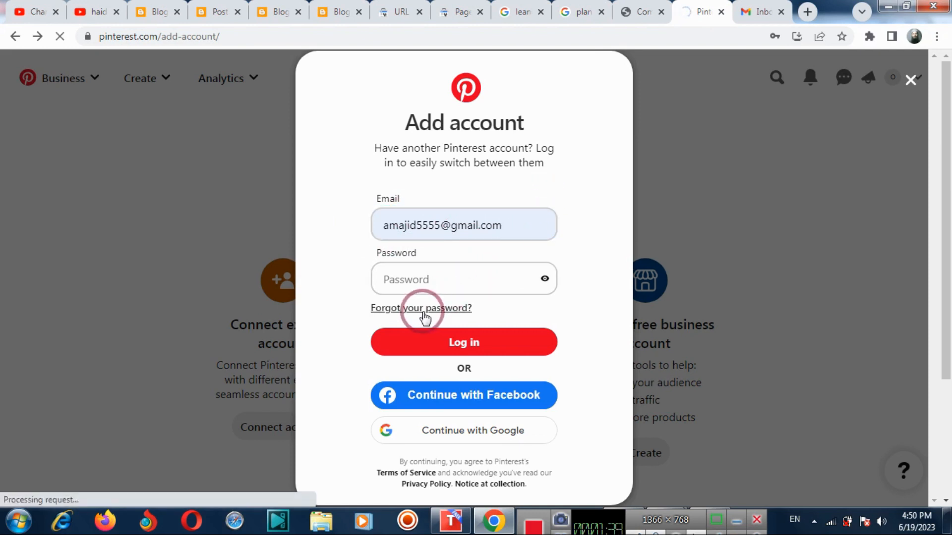
left_click(421, 308)
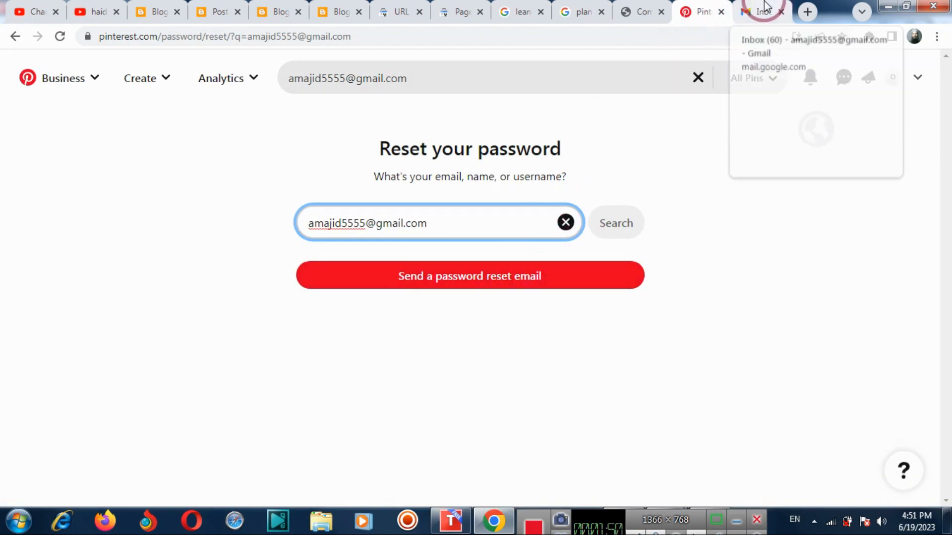
left_click(761, 11)
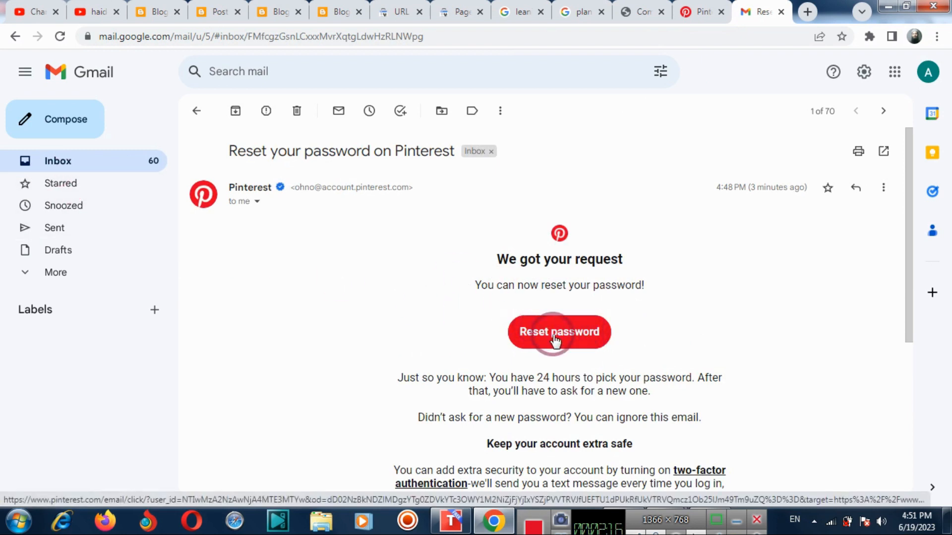
left_click(558, 332)
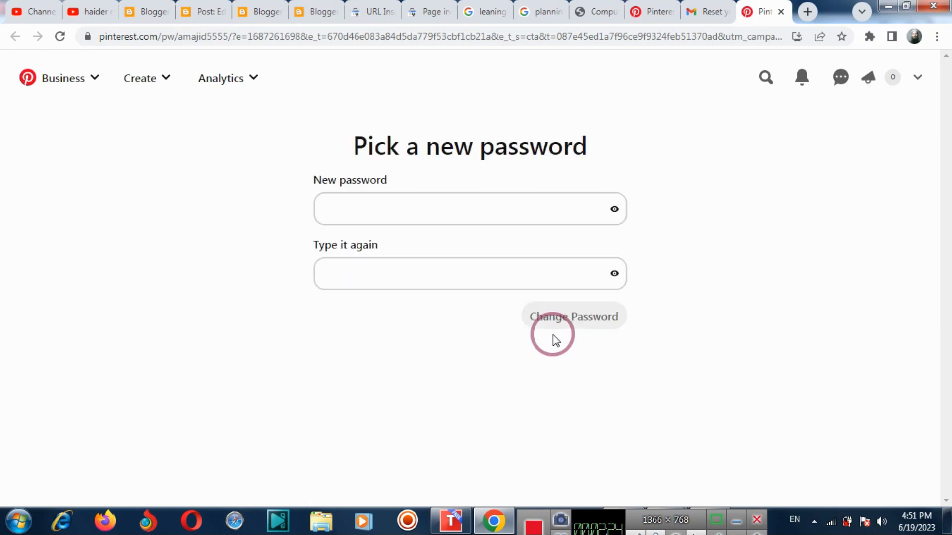
- Focus the New password field on the Pick a new password page
left_click(381, 208)
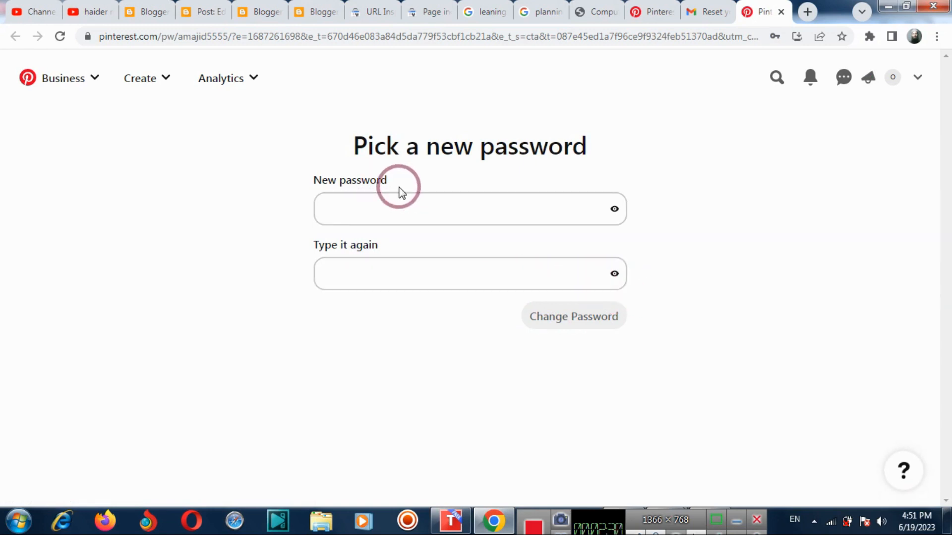
mouse_move(614, 209)
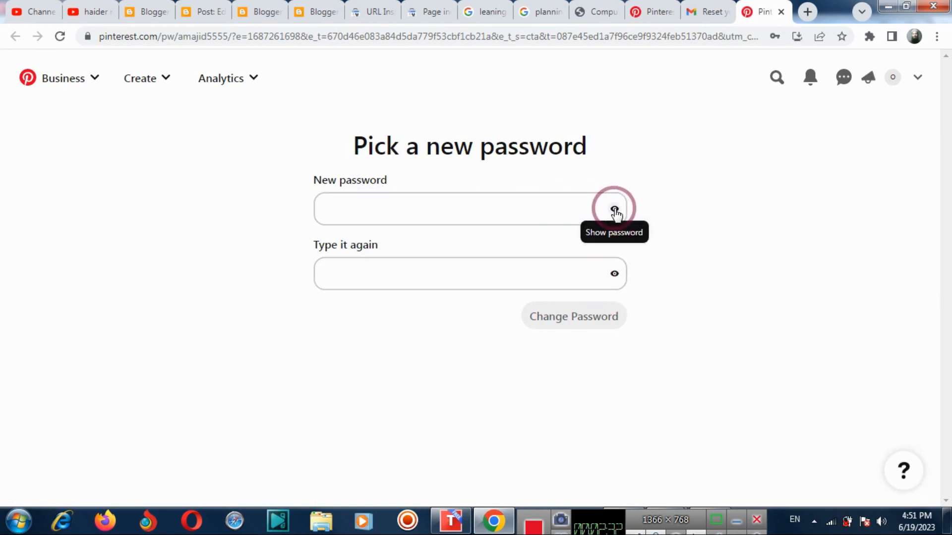
mouse_move(351, 203)
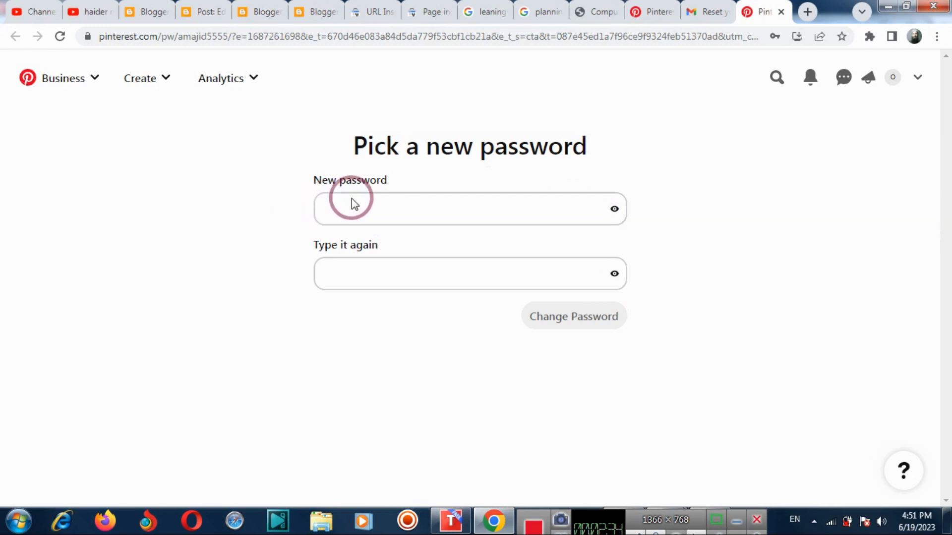
mouse_move(559, 476)
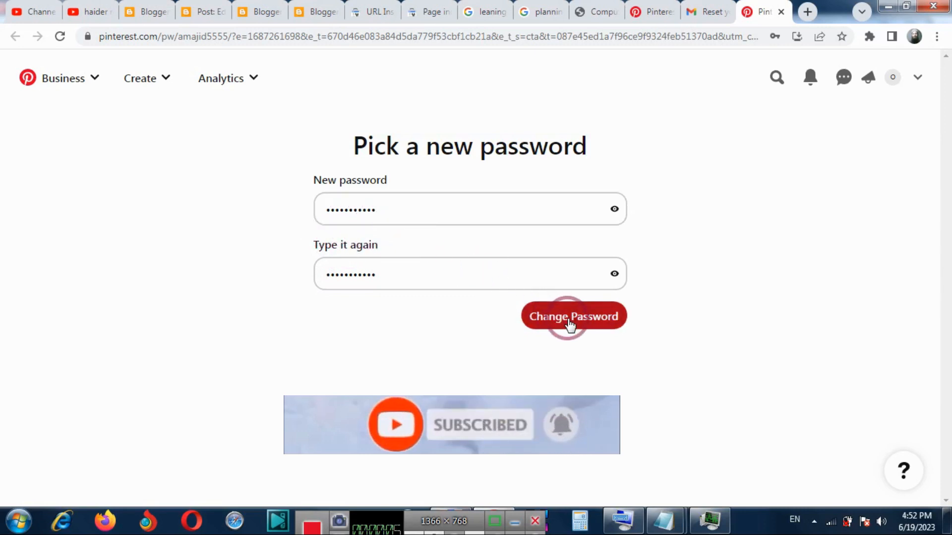
- Submit Change Password and dismiss the 'Password changed!' dialog with Okay
left_click(572, 316)
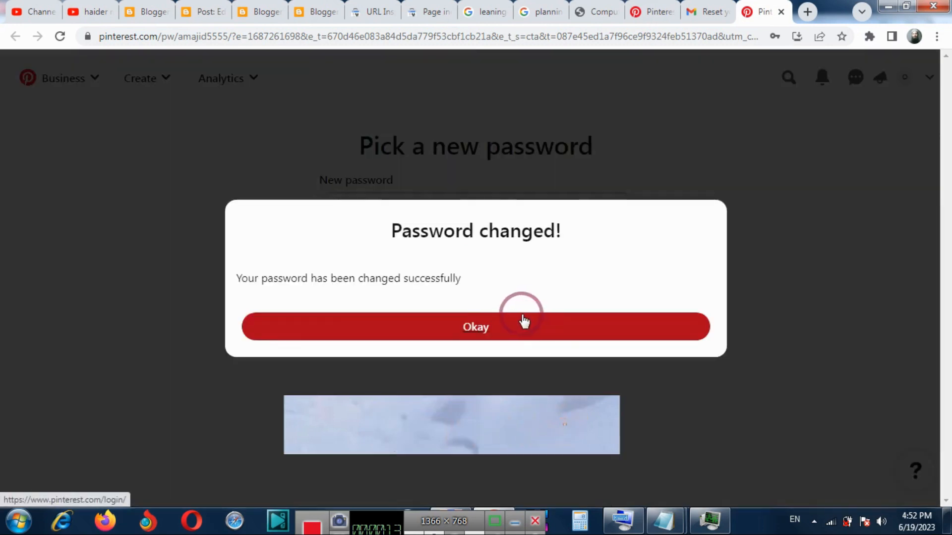
mouse_move(364, 298)
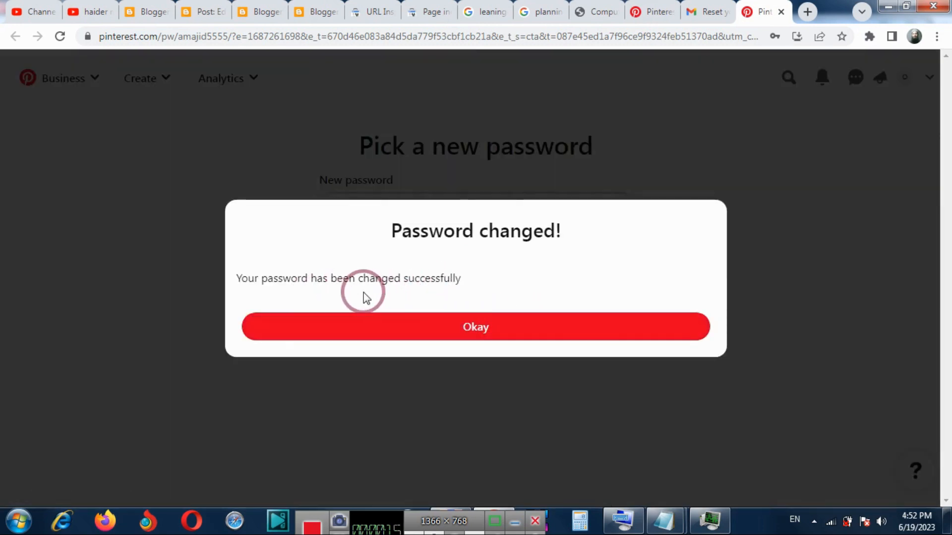
left_click(475, 327)
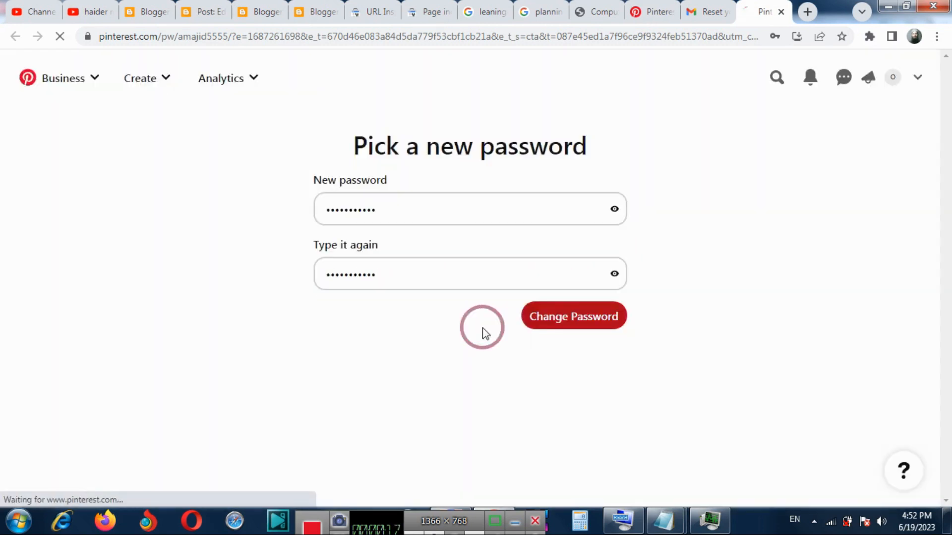
left_click(572, 316)
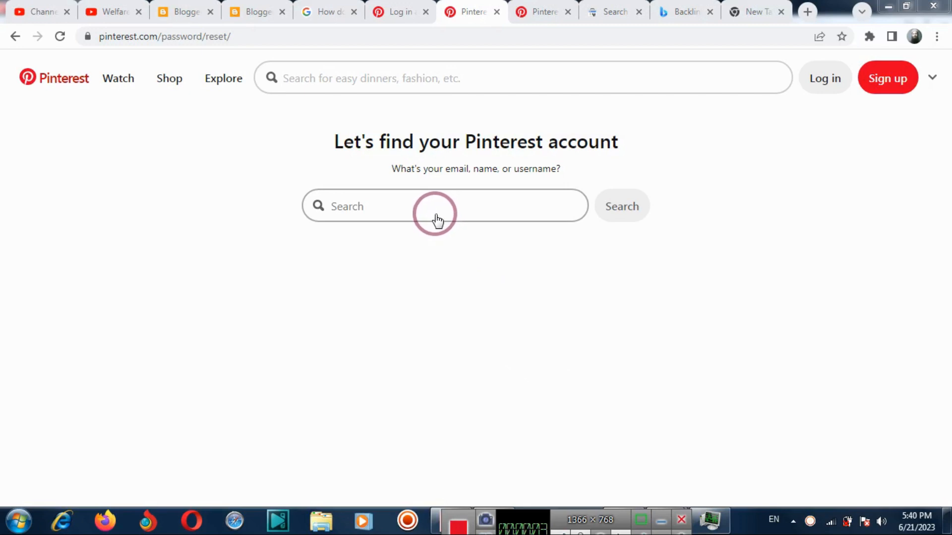
mouse_move(524, 193)
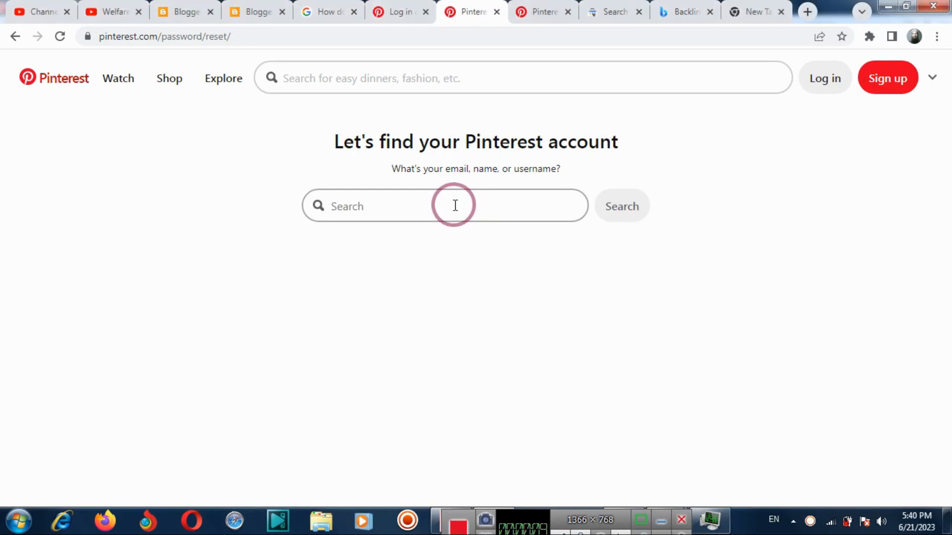
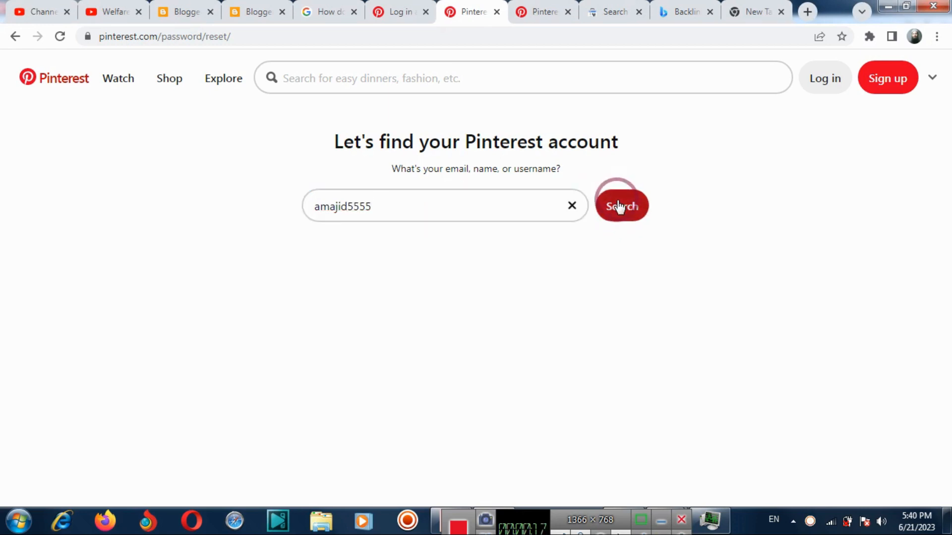
left_click(621, 206)
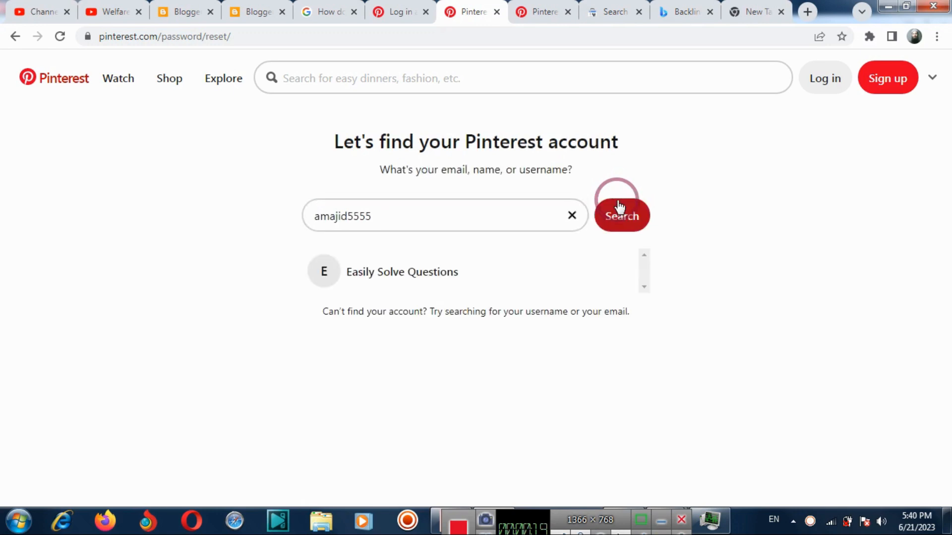
mouse_move(444, 303)
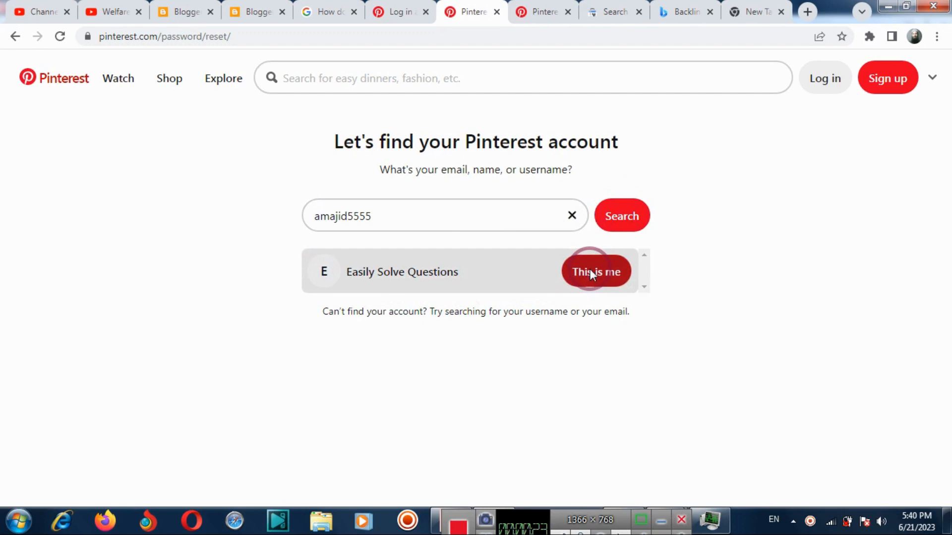
- Choose 'This is me' on the Easily Solve Questions result to send the reset email
left_click(596, 272)
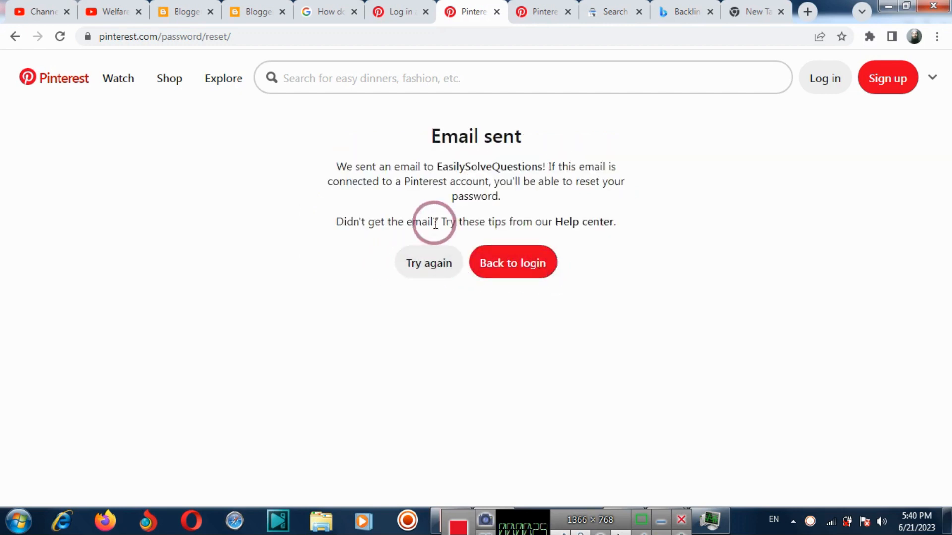
mouse_move(548, 193)
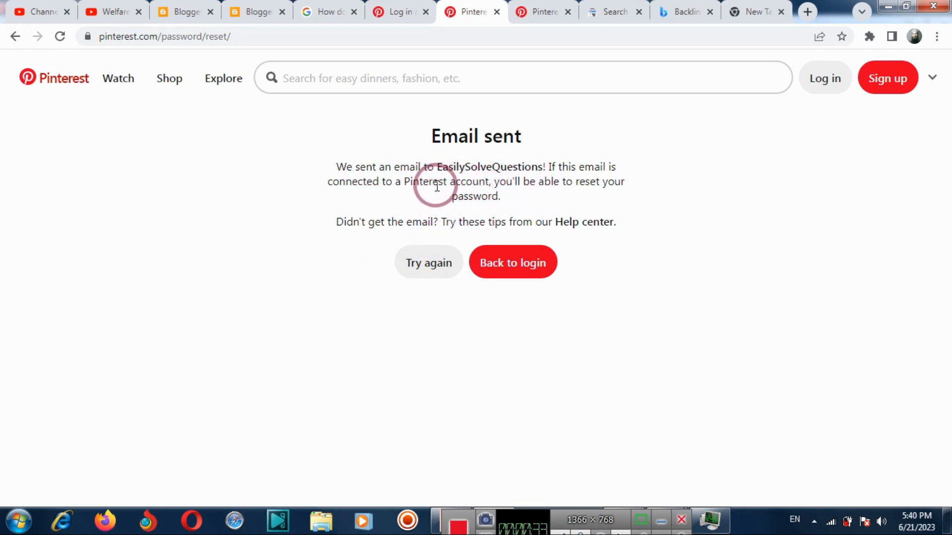
mouse_move(468, 203)
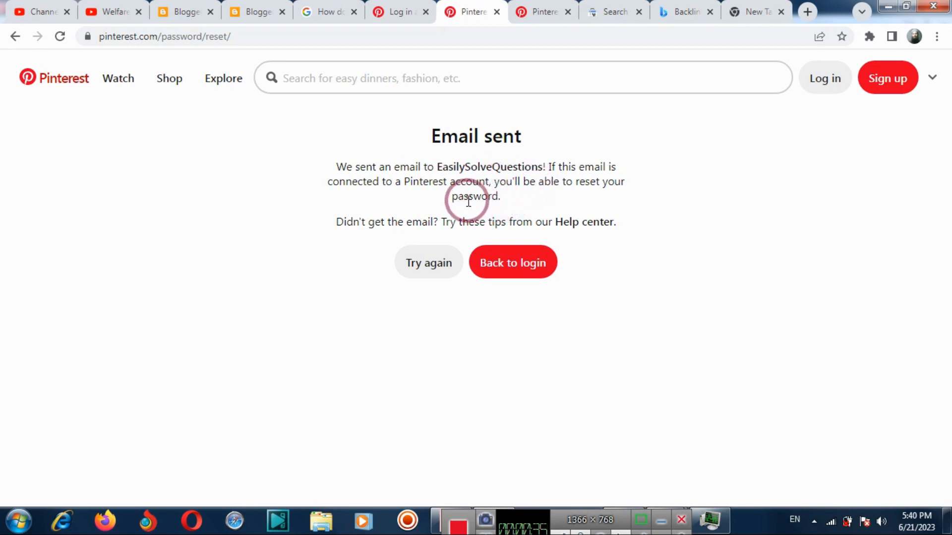
mouse_move(529, 203)
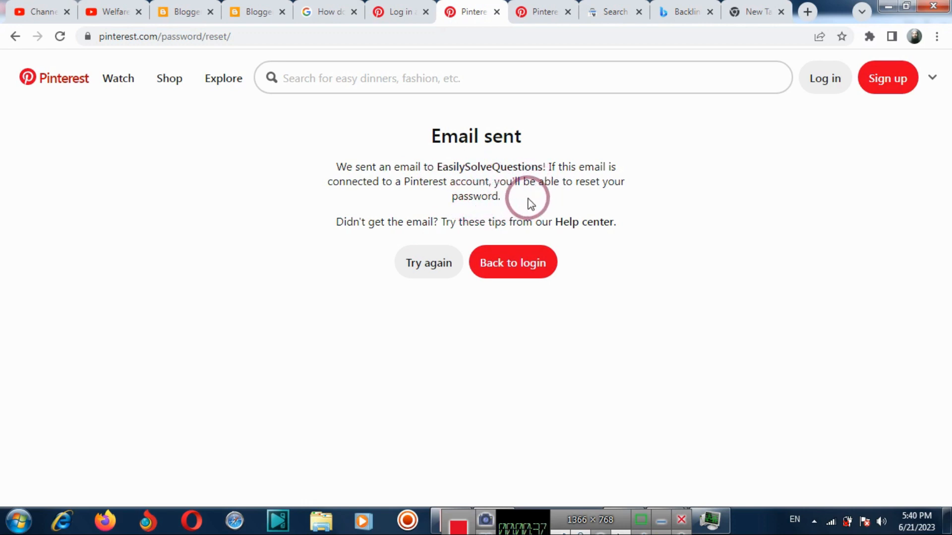
mouse_move(561, 199)
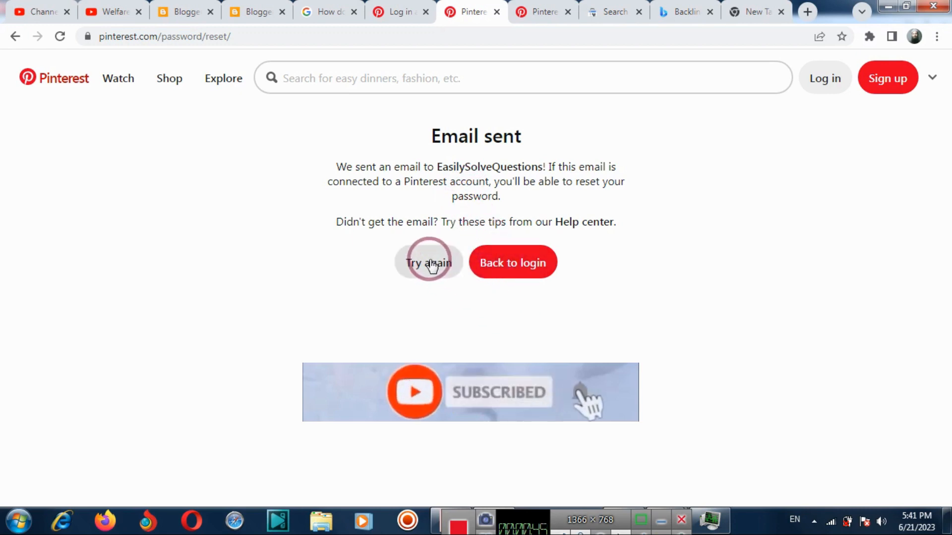
- Return to lookup, search for Hyper Star, review results, and clear the field
left_click(428, 262)
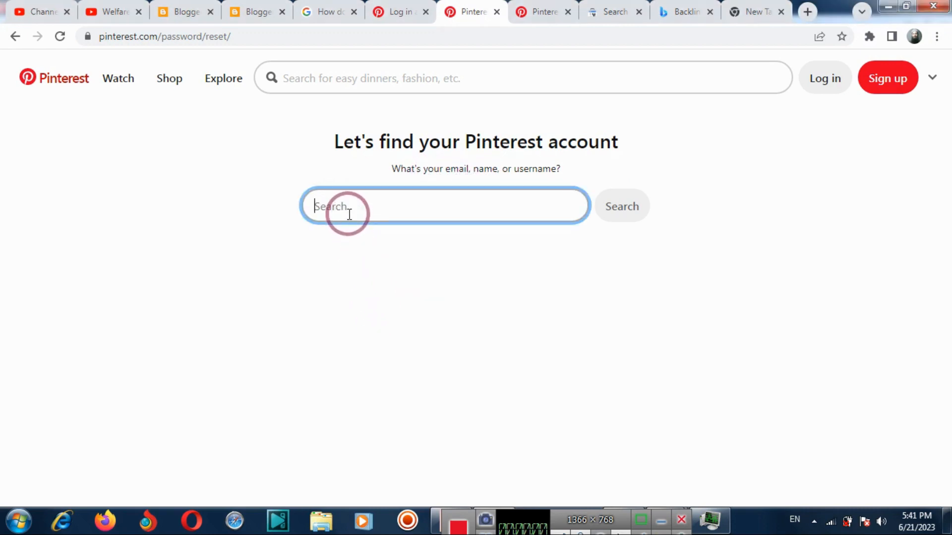
type("H")
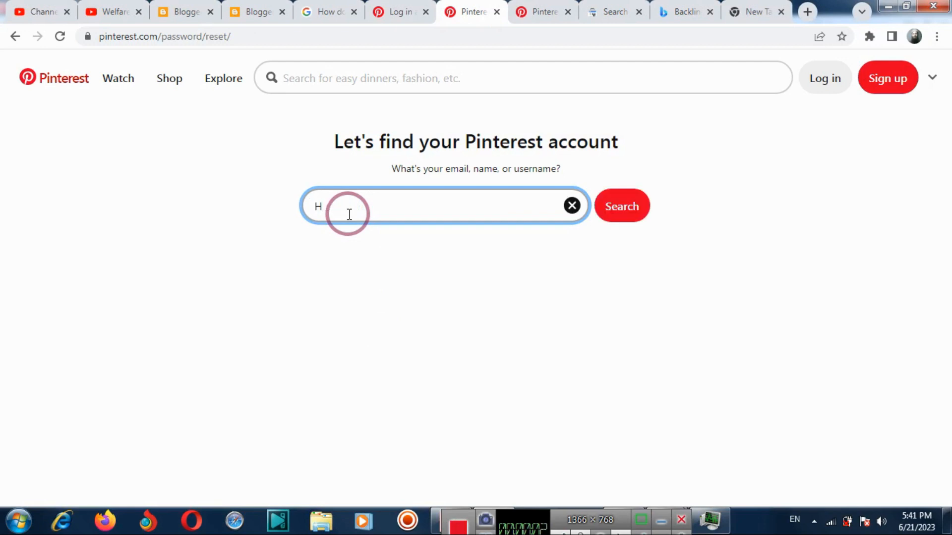
type("yper Star")
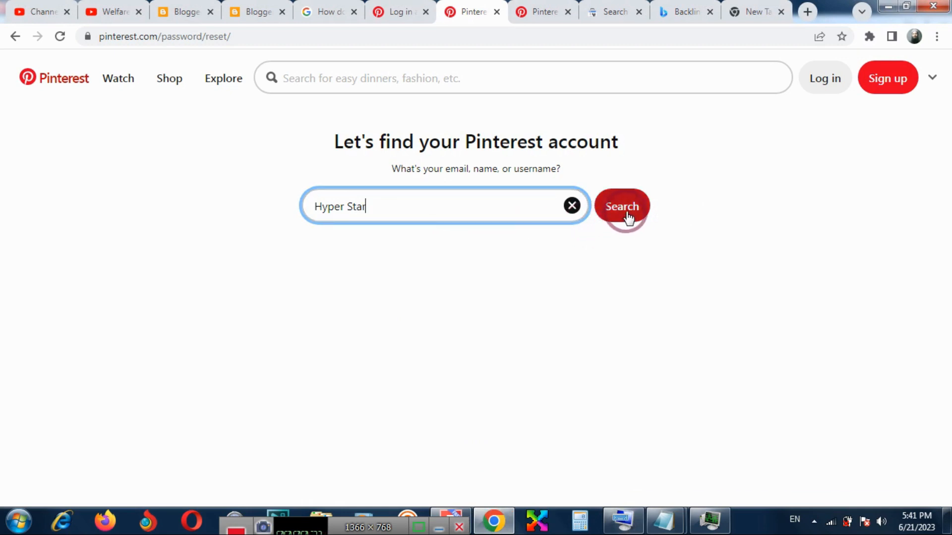
left_click(622, 206)
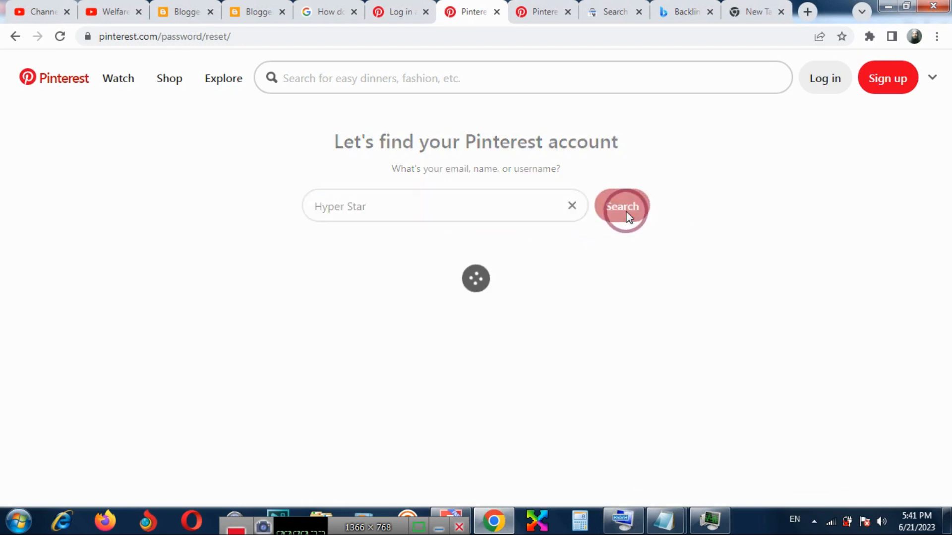
left_click(622, 206)
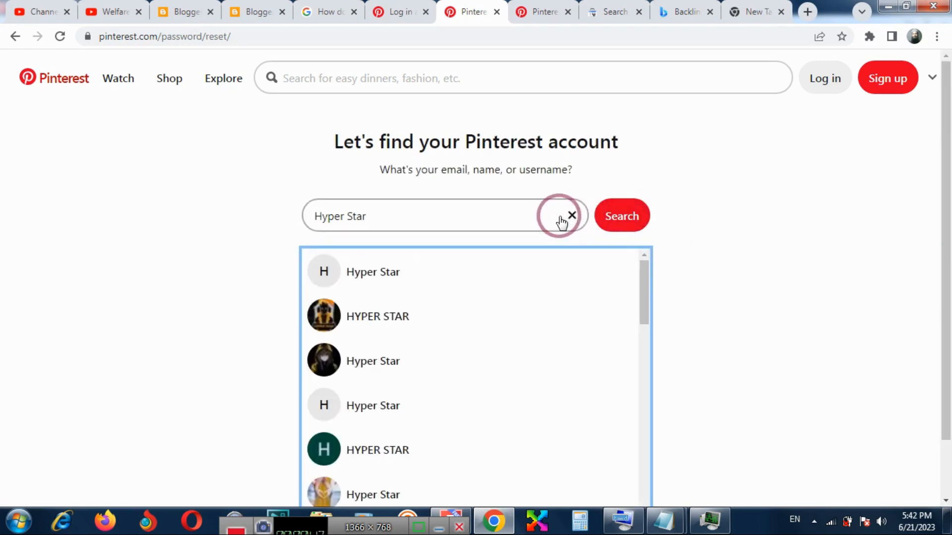
left_click(570, 216)
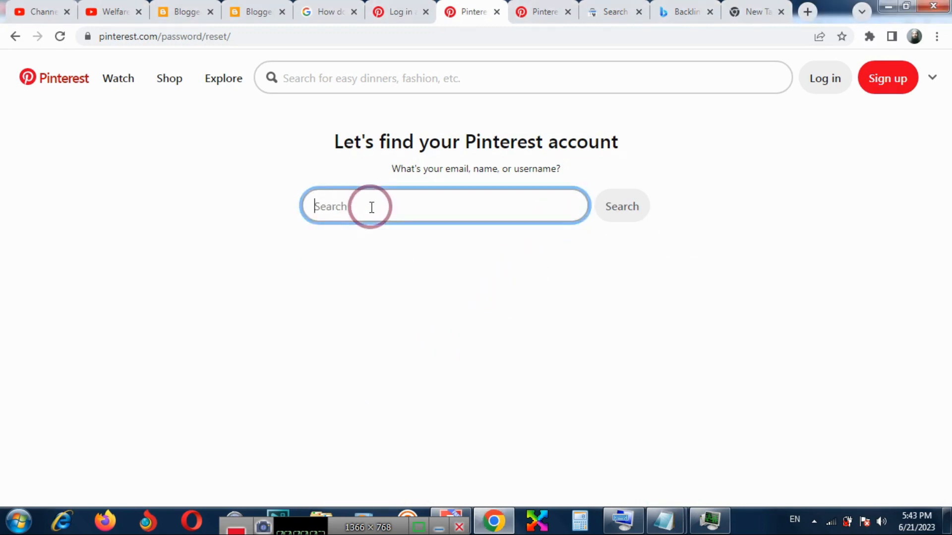
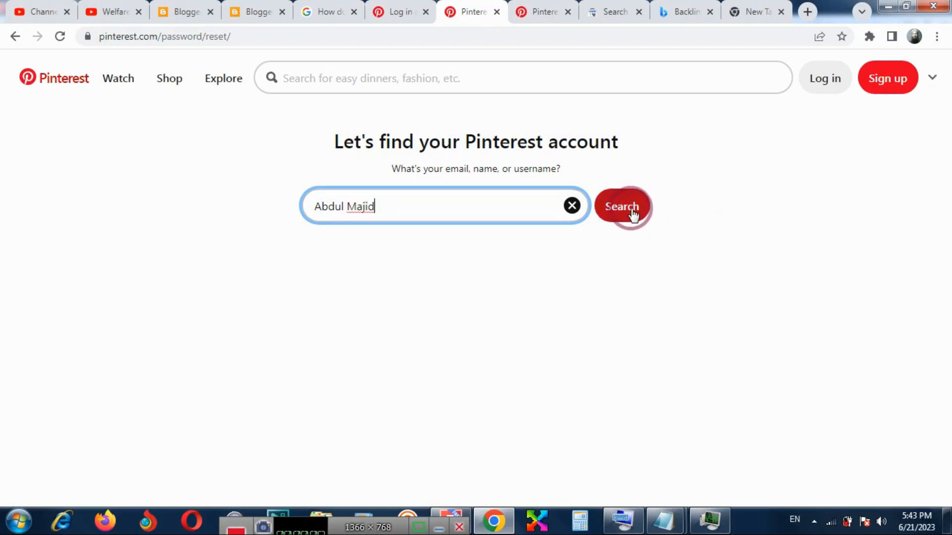
left_click(622, 206)
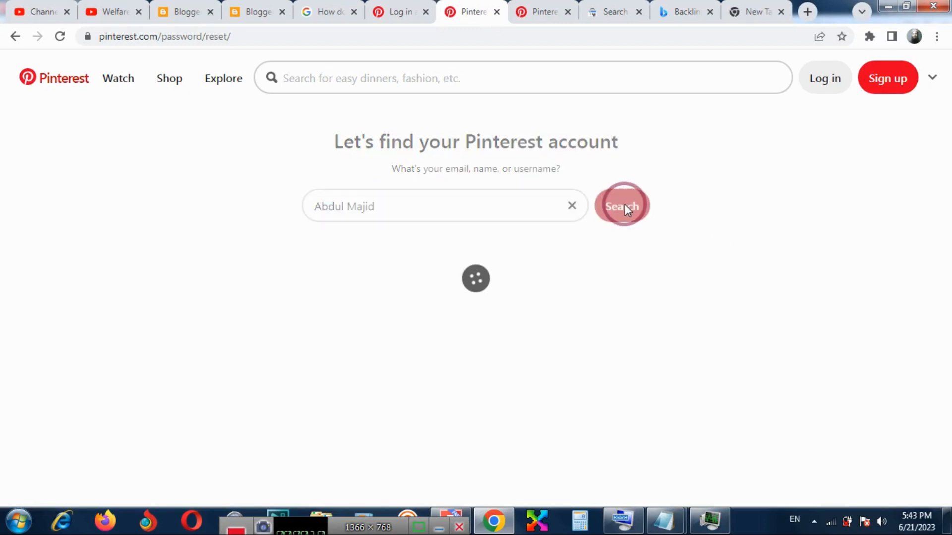
left_click(621, 206)
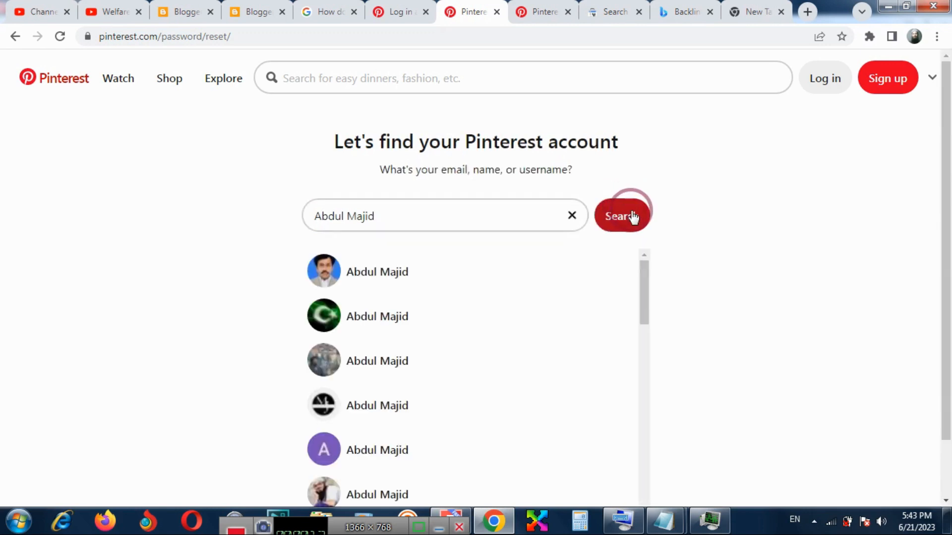
scroll("down", 3)
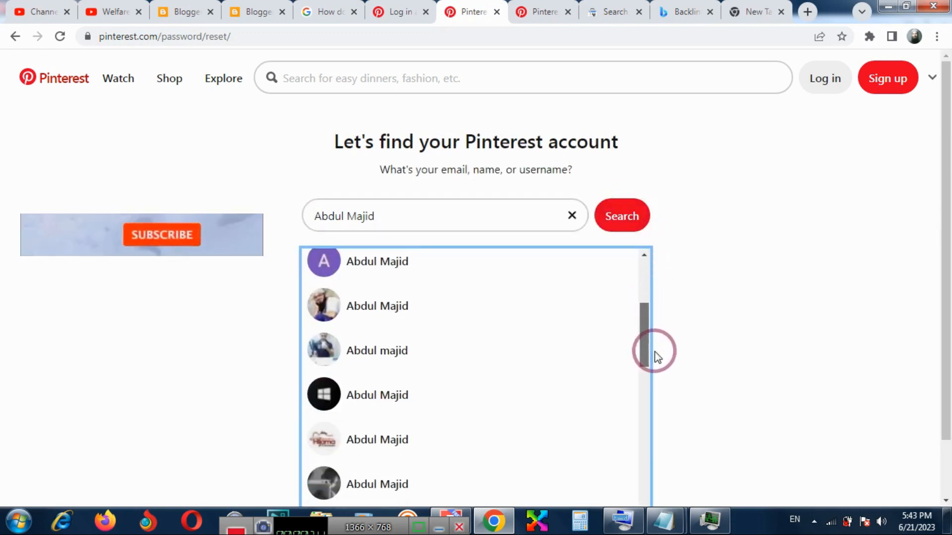
scroll("down", 3)
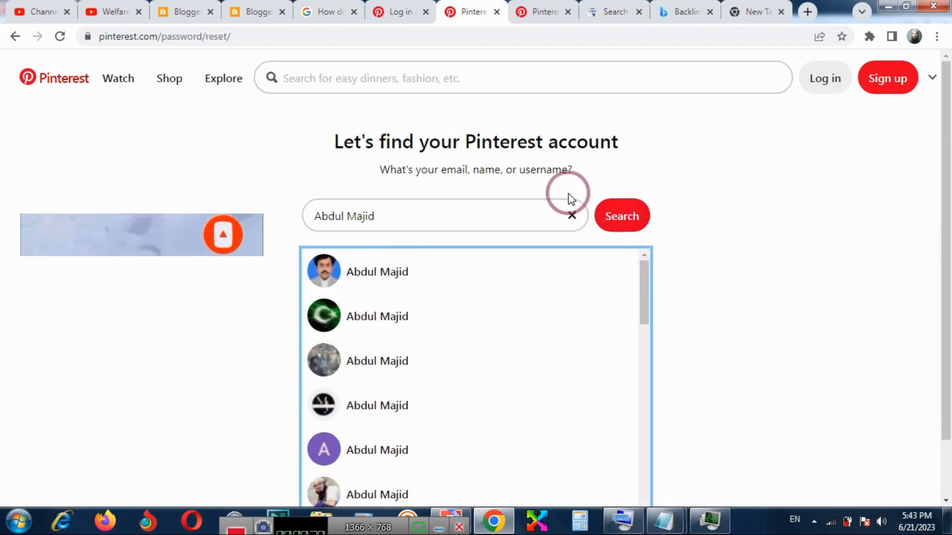
- Show the blank 'Let's find your Pinterest account' page with no results
left_click(571, 216)
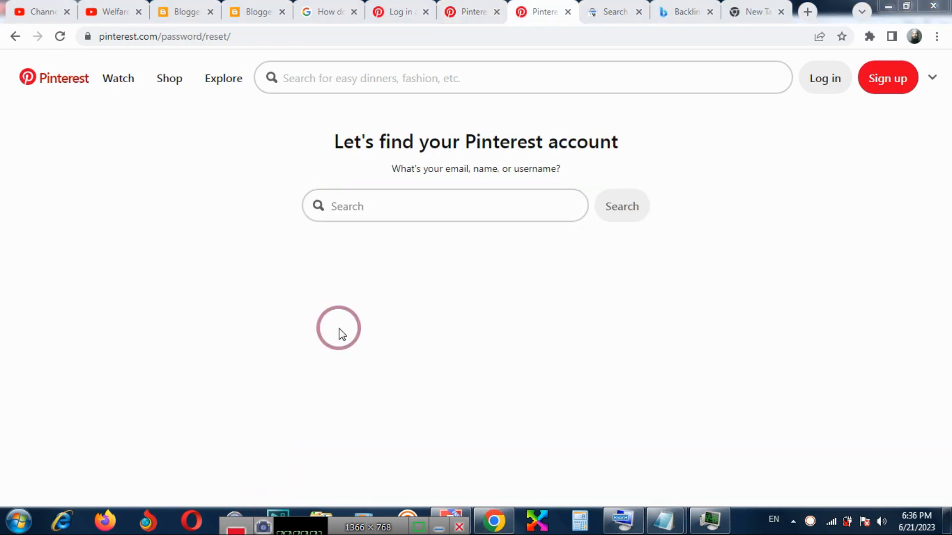
mouse_move(335, 286)
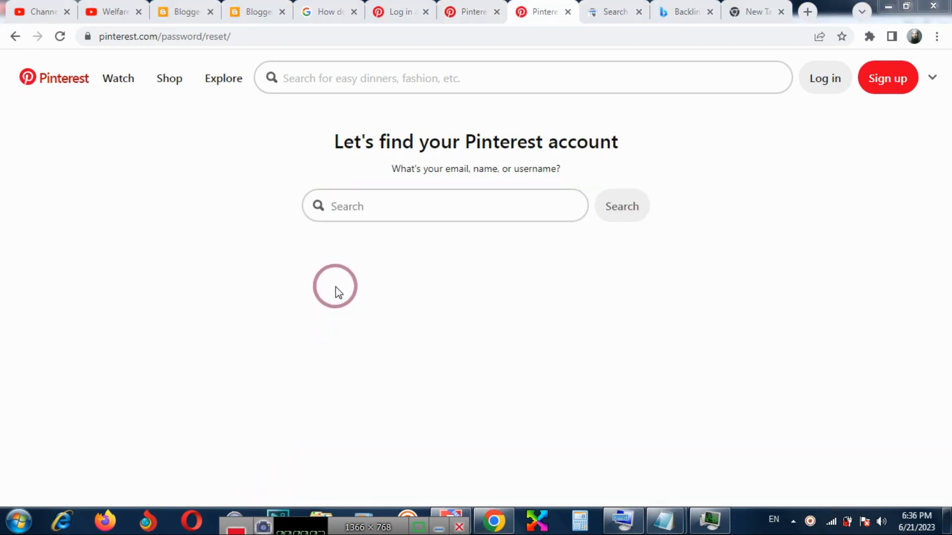
mouse_move(520, 270)
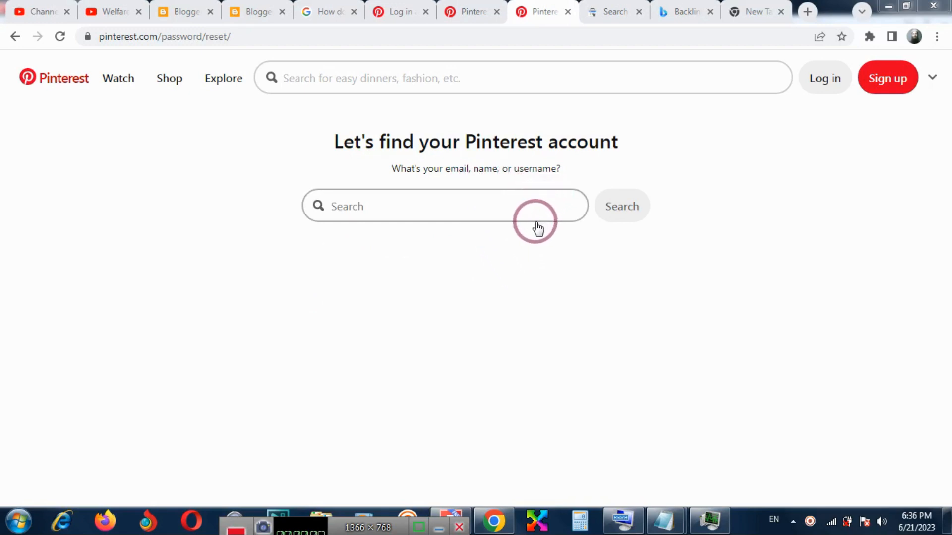
mouse_move(423, 242)
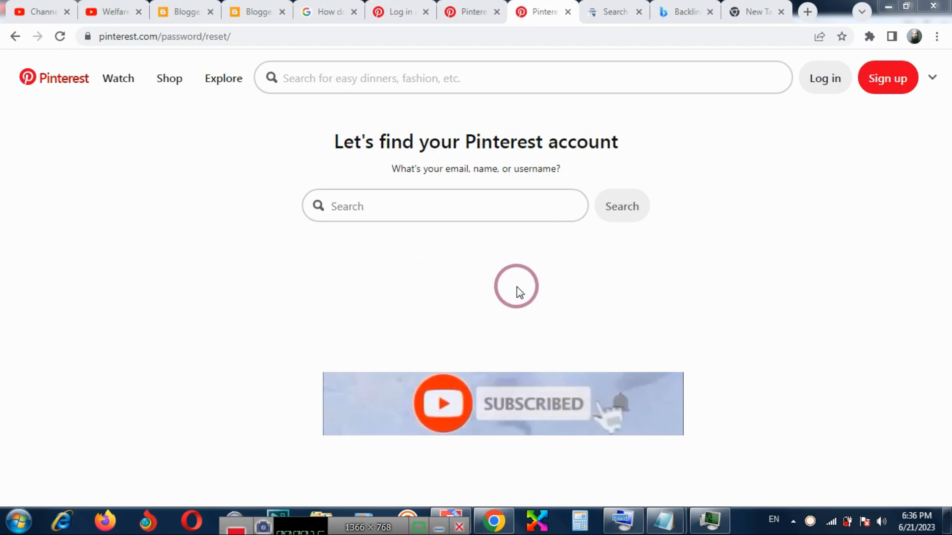
mouse_move(254, 340)
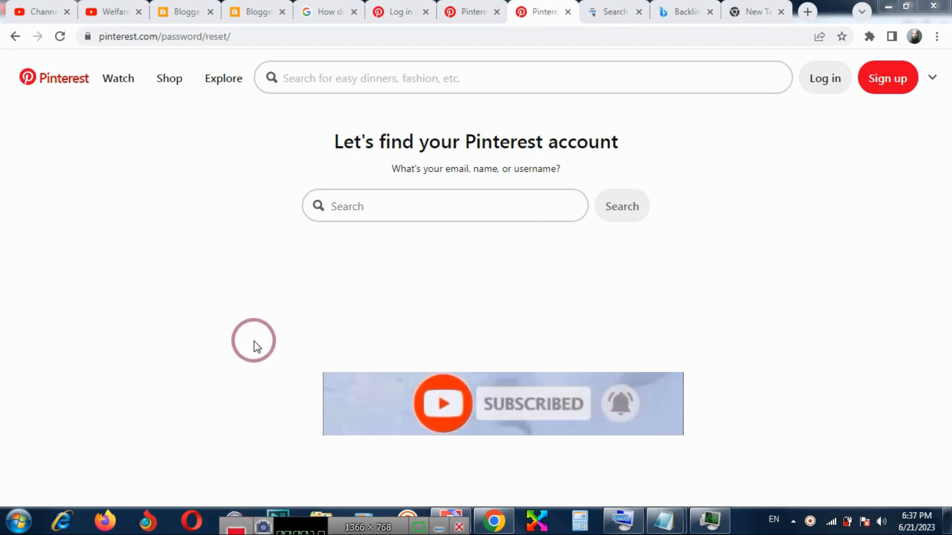
mouse_move(288, 252)
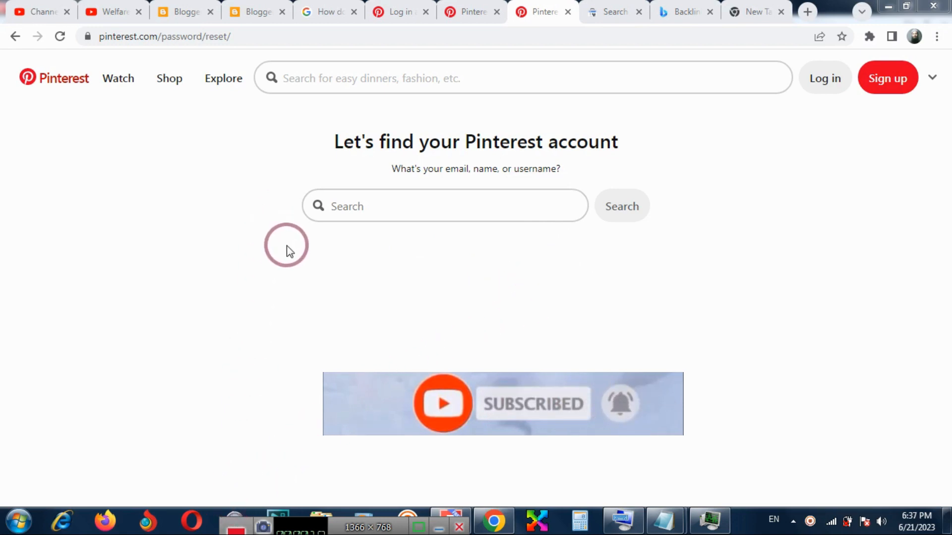